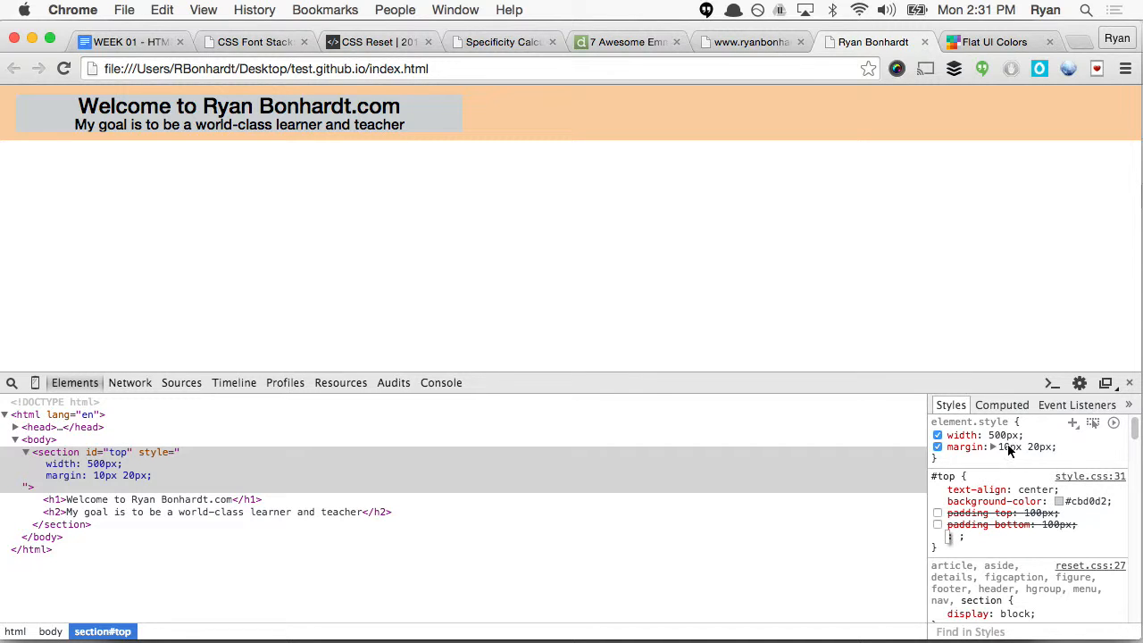
mouse_move(1039, 454)
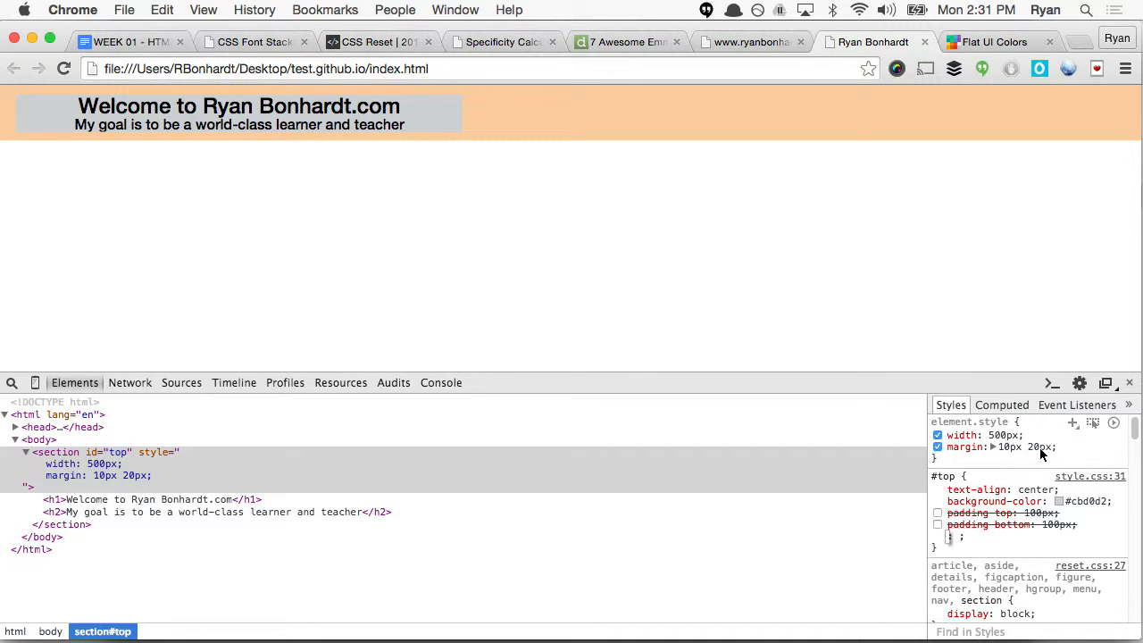